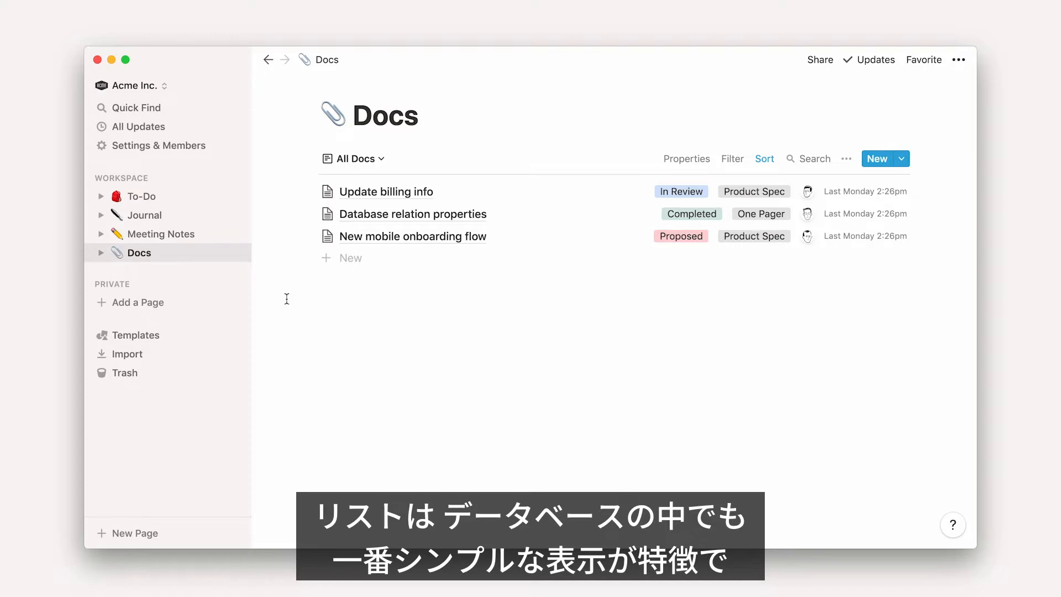
Look at the Meeting Notes database, then move on to the To-Do list.
click(162, 233)
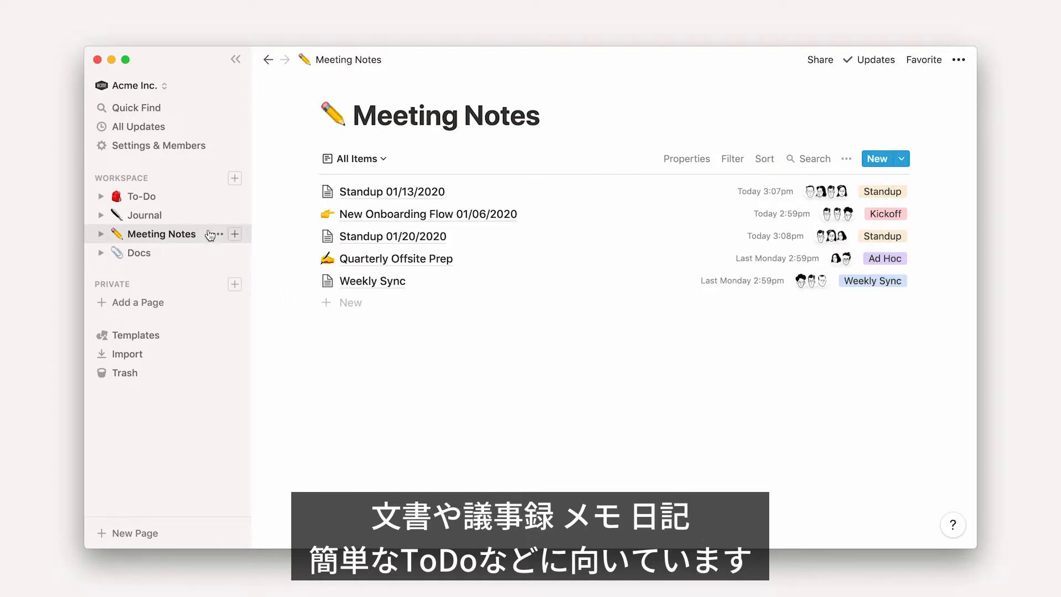
click(142, 196)
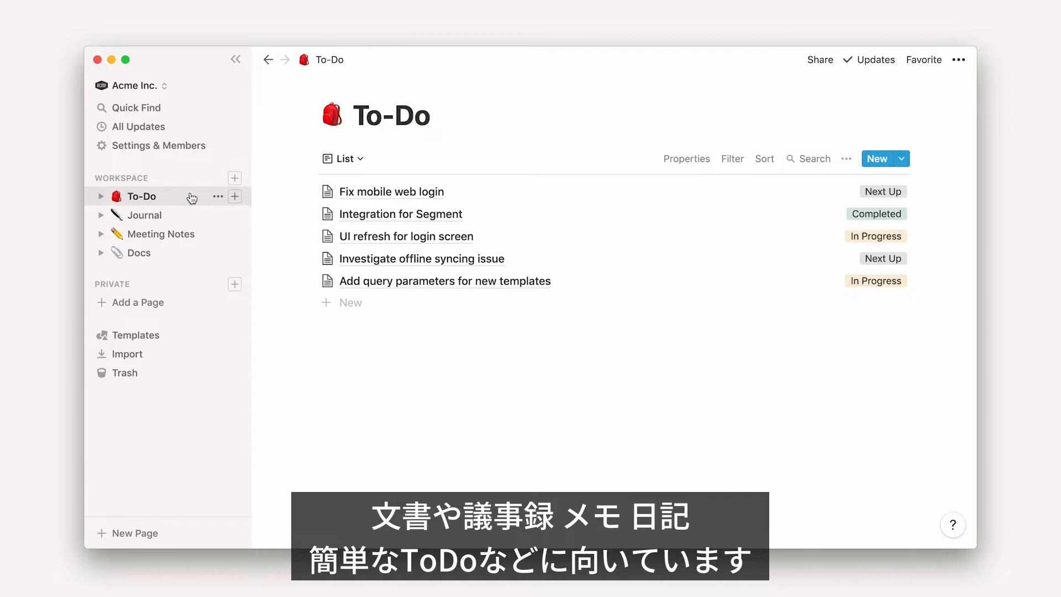
mouse_move(204, 233)
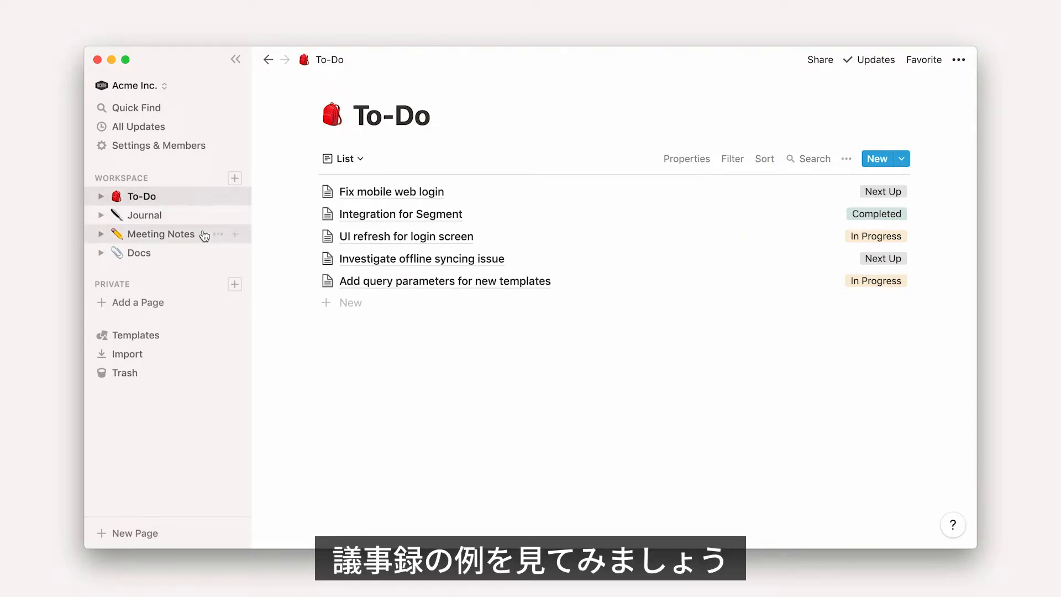
Return to the Meeting Notes database listing standups, kickoff and weekly sync entries.
click(162, 234)
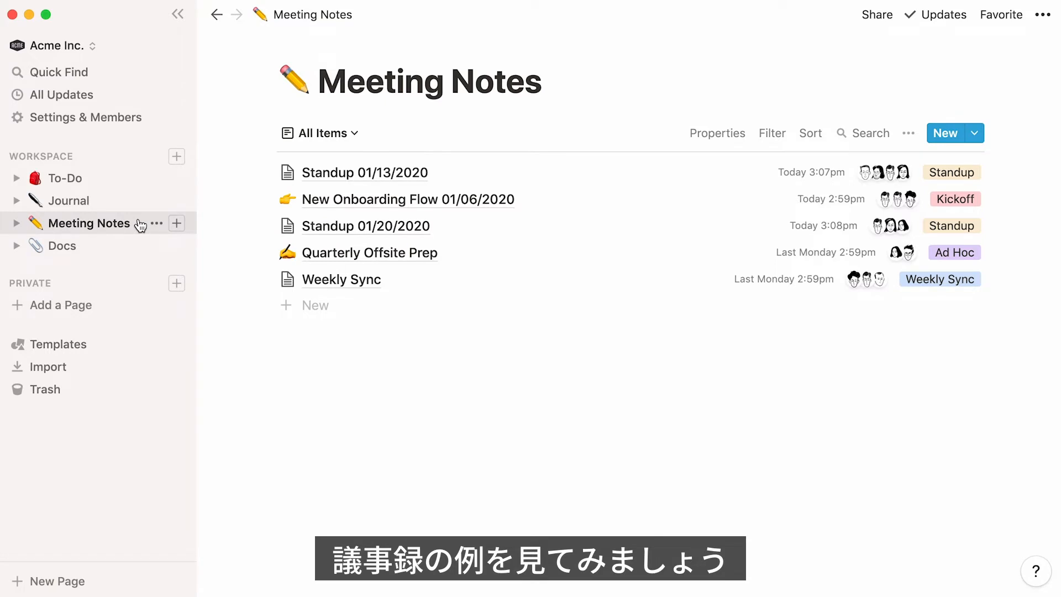
mouse_move(319, 263)
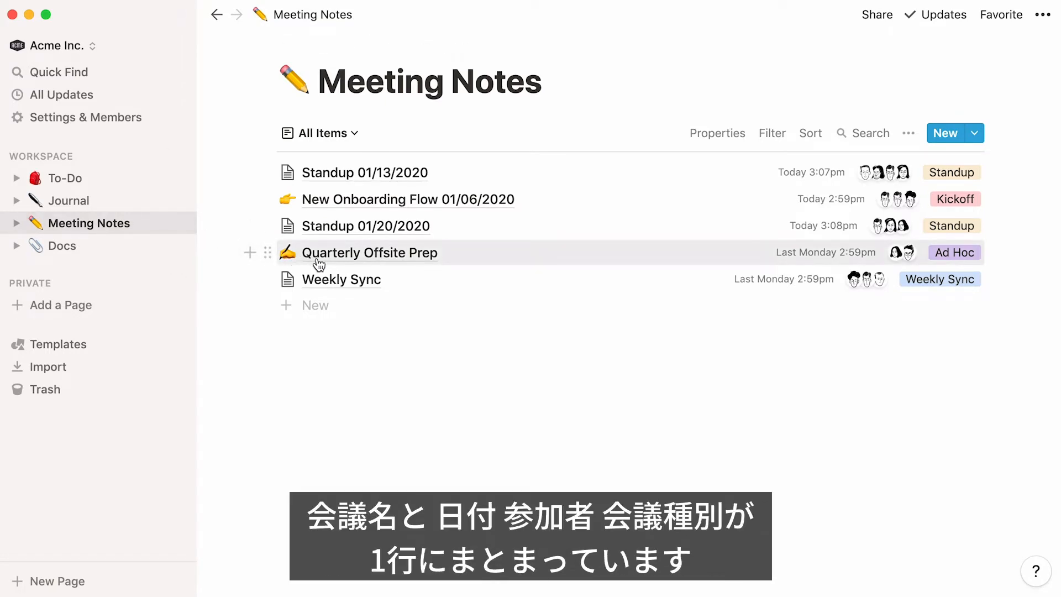
mouse_move(803, 258)
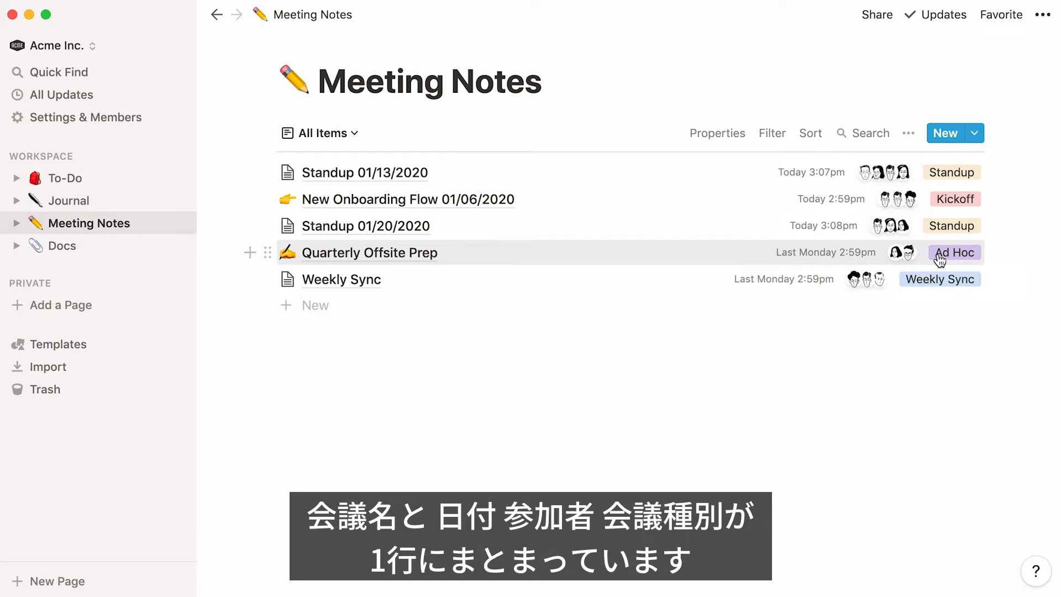
mouse_move(1011, 246)
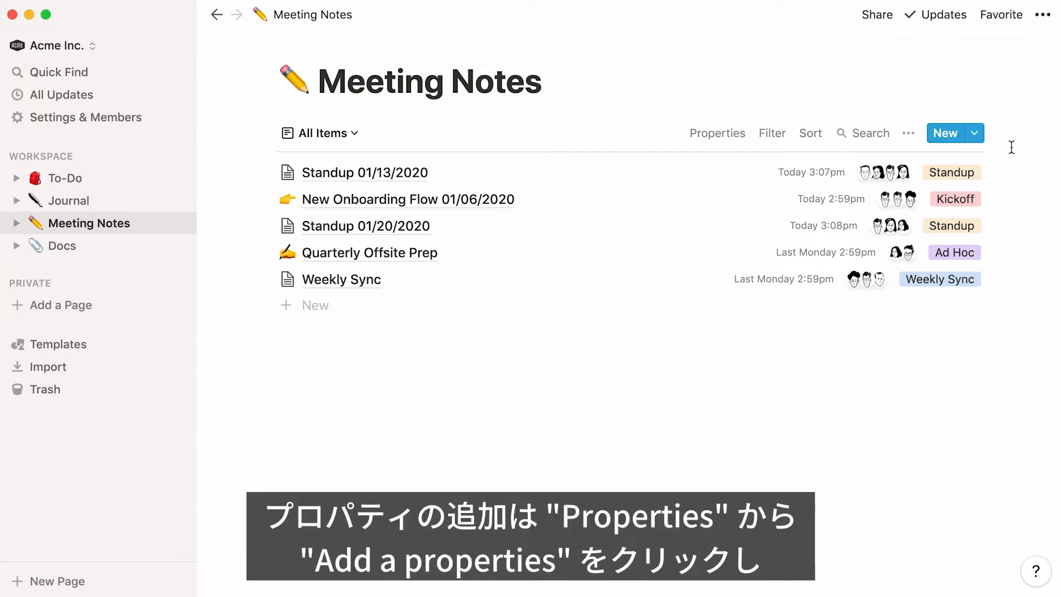
Add a new Files & Media property to the Meeting Notes database.
click(716, 132)
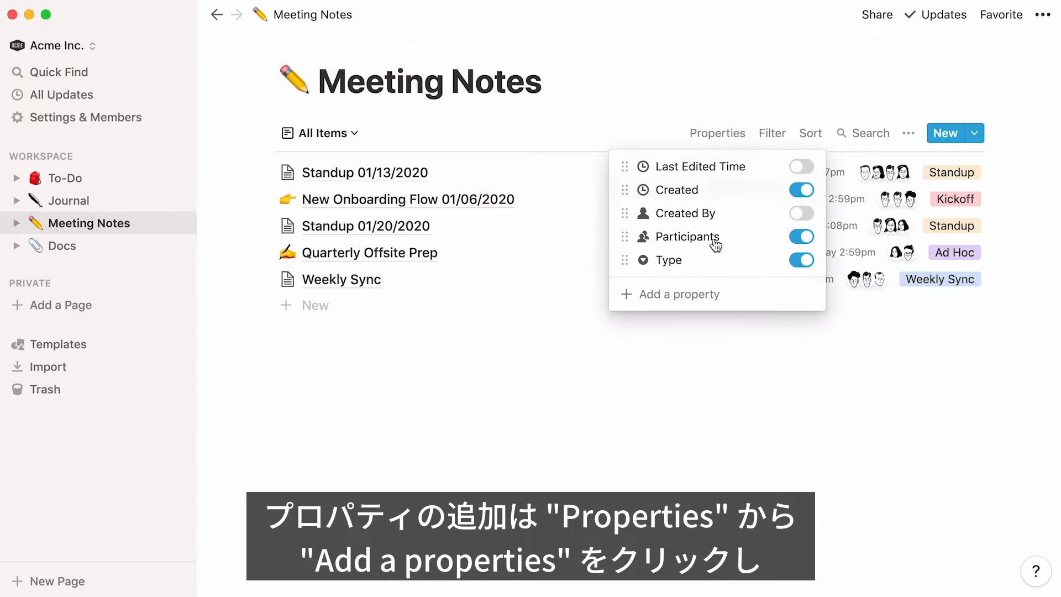
click(679, 294)
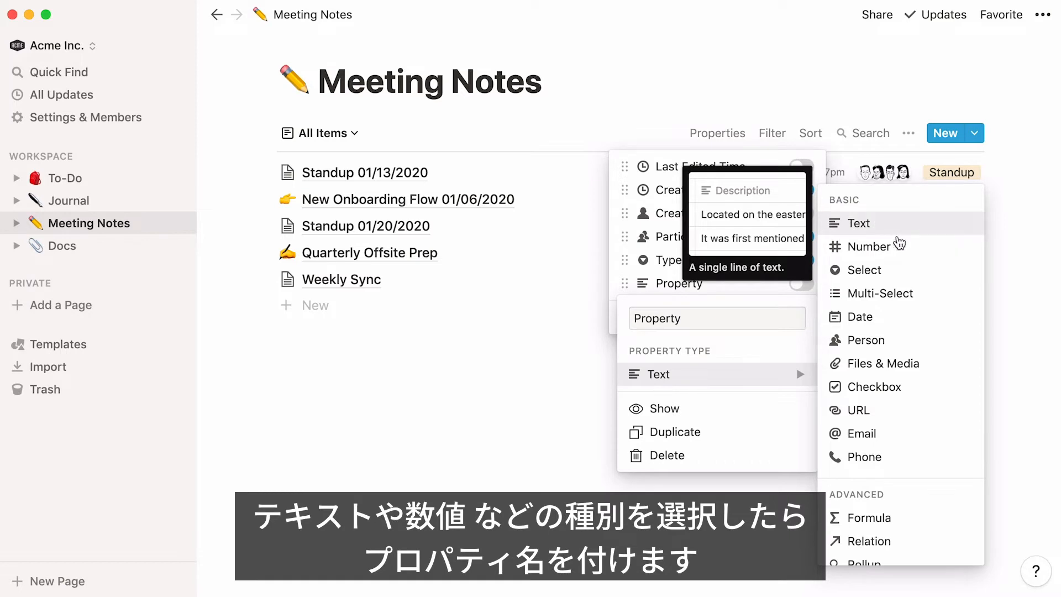
mouse_move(864, 339)
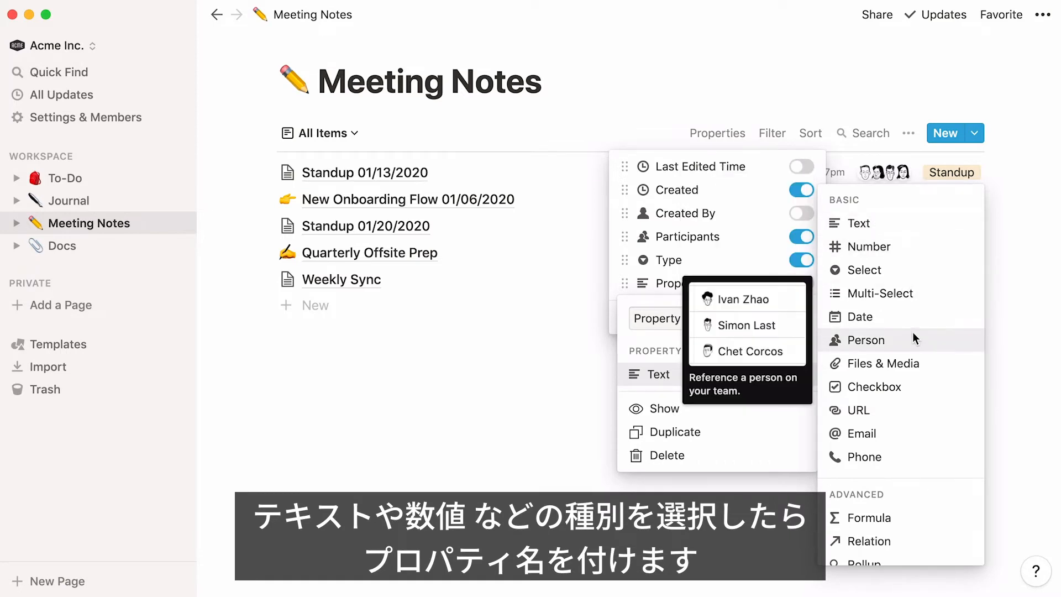
mouse_move(881, 364)
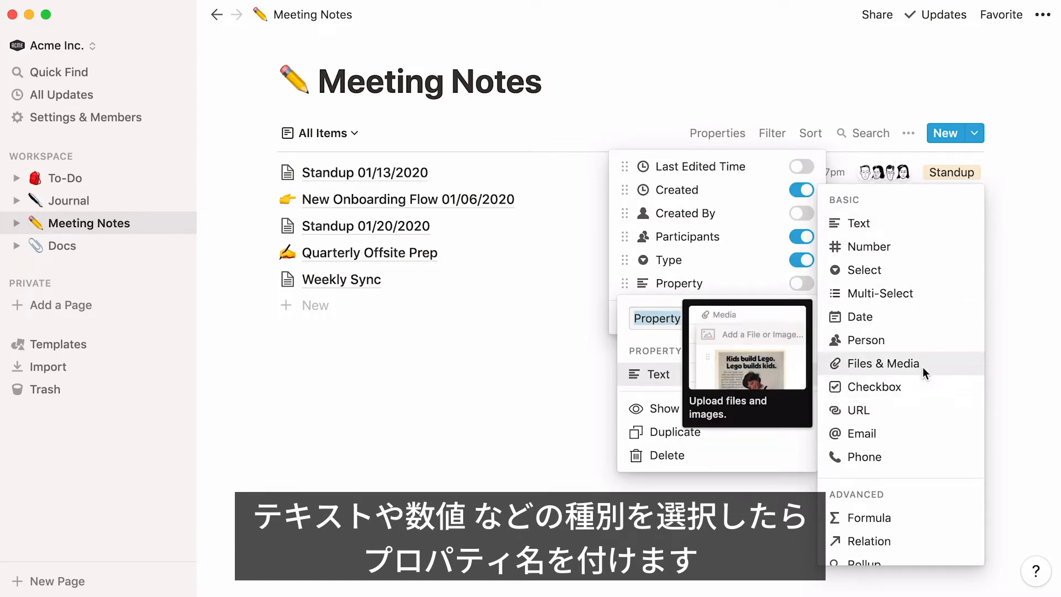
click(882, 363)
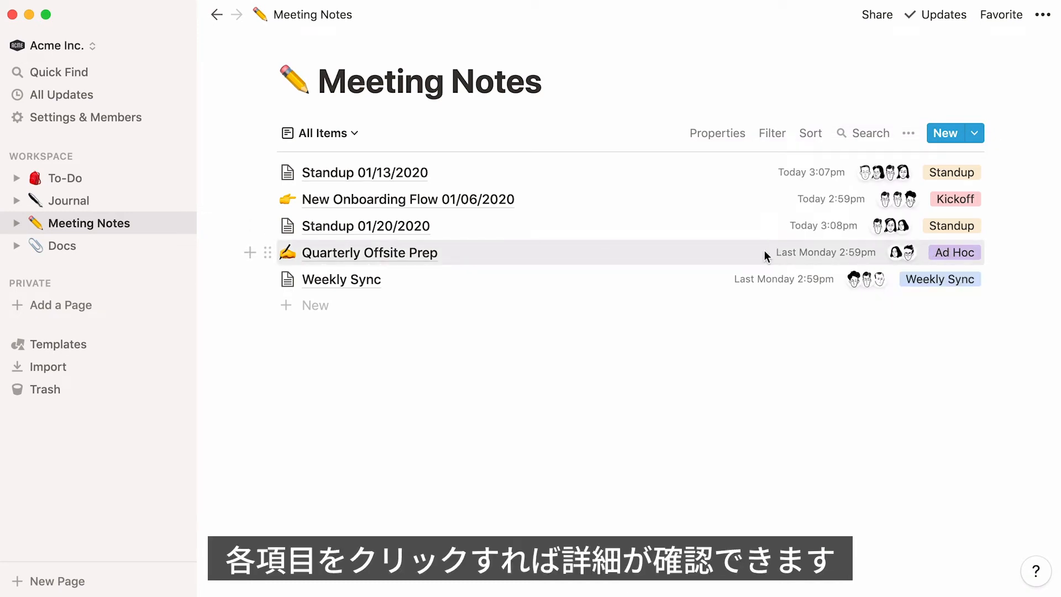
mouse_move(430, 258)
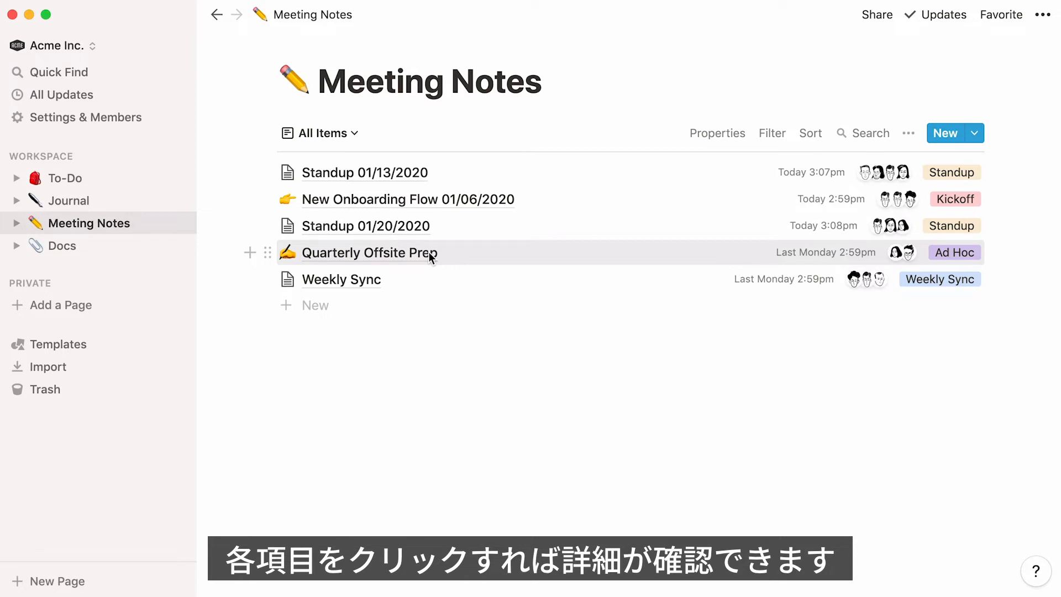
click(369, 252)
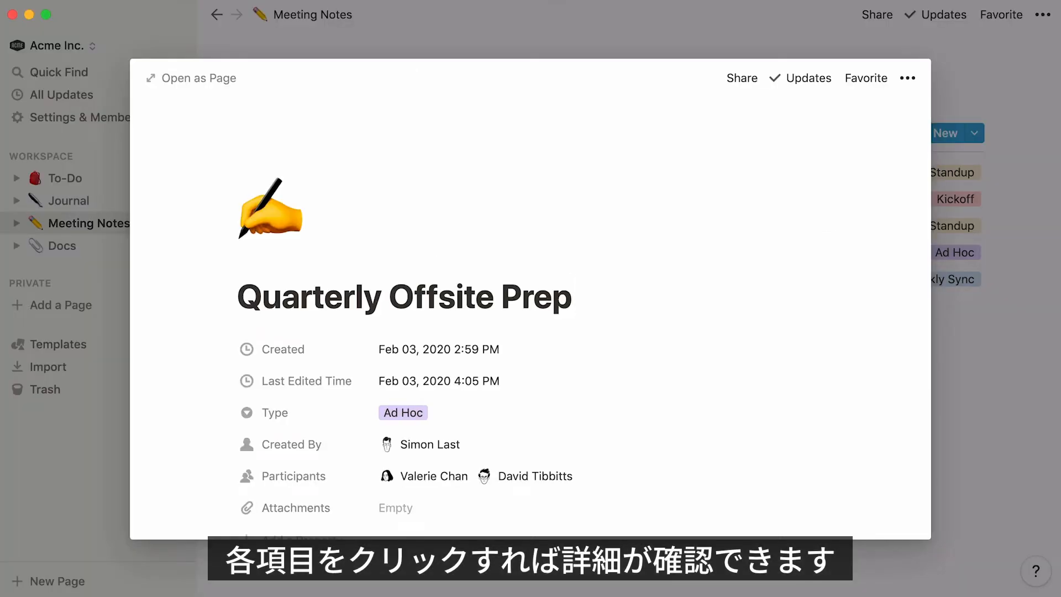
scroll(down, 3)
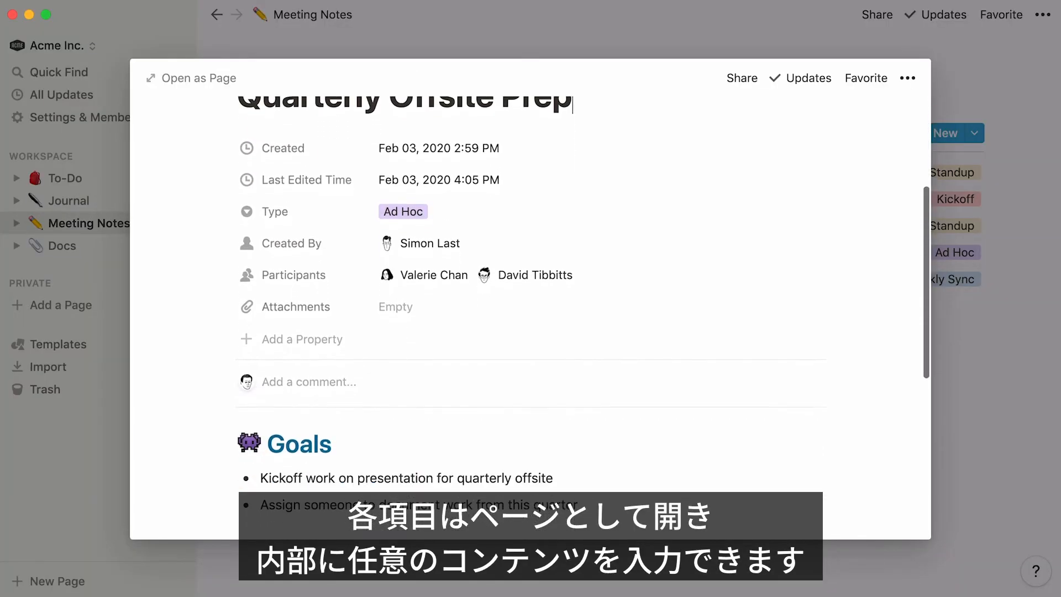
scroll(down, 3)
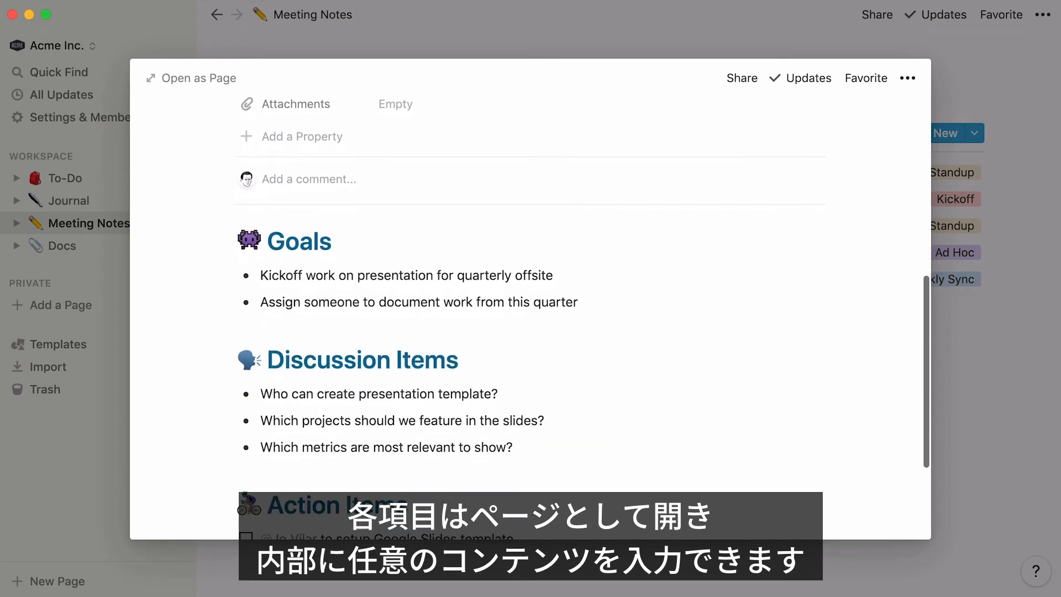
scroll(down, 3)
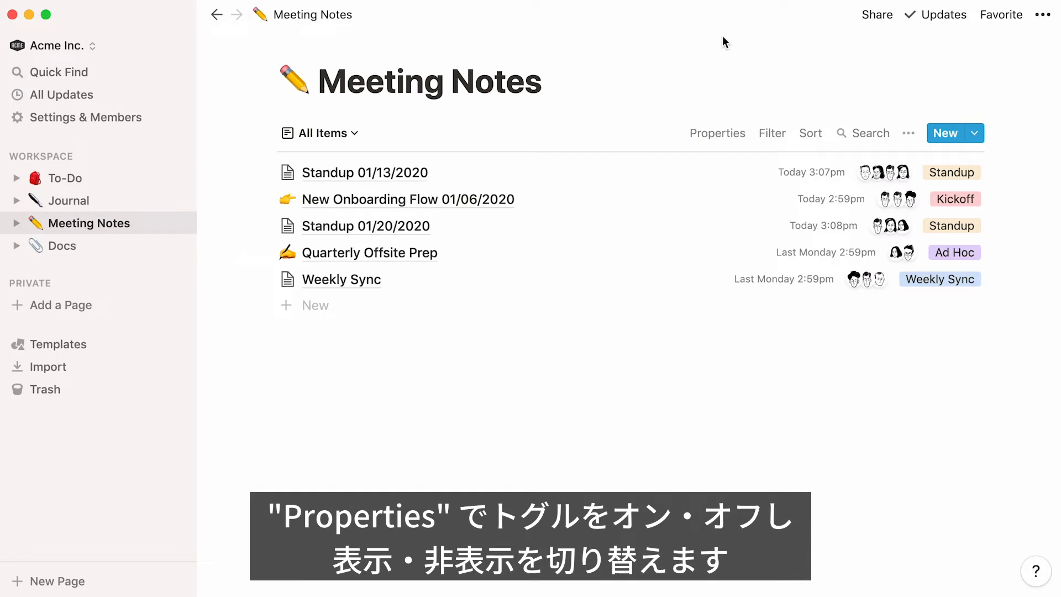
mouse_move(716, 132)
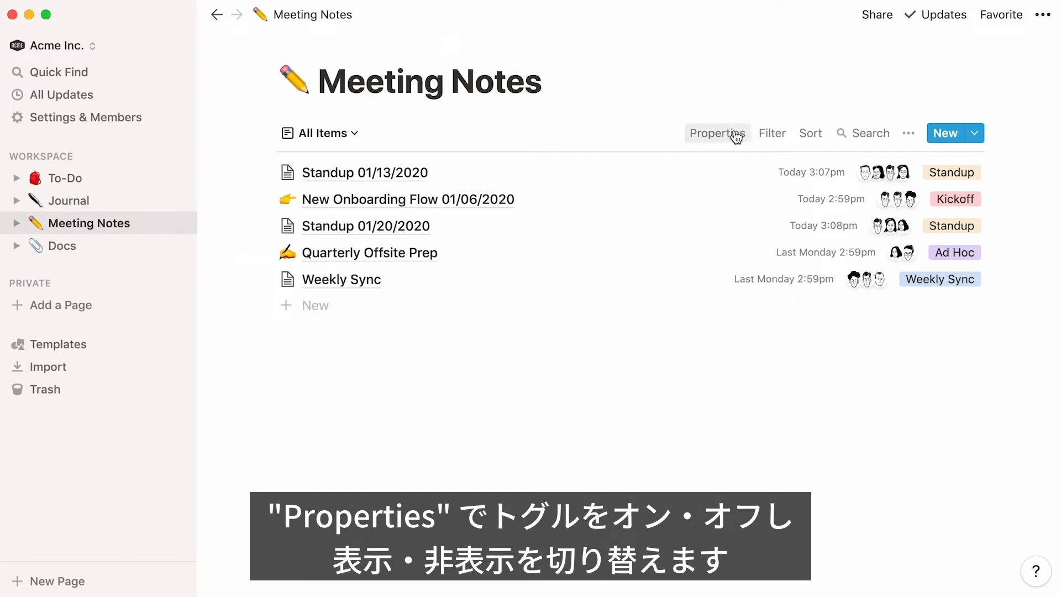
Hide the Created property so rows show only participants and type.
click(716, 132)
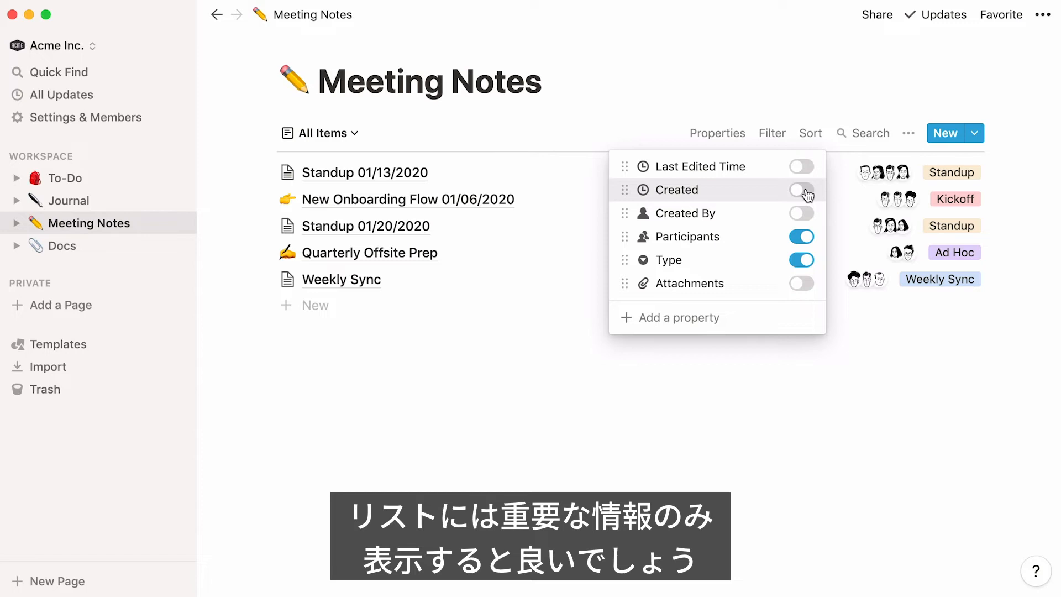
click(884, 99)
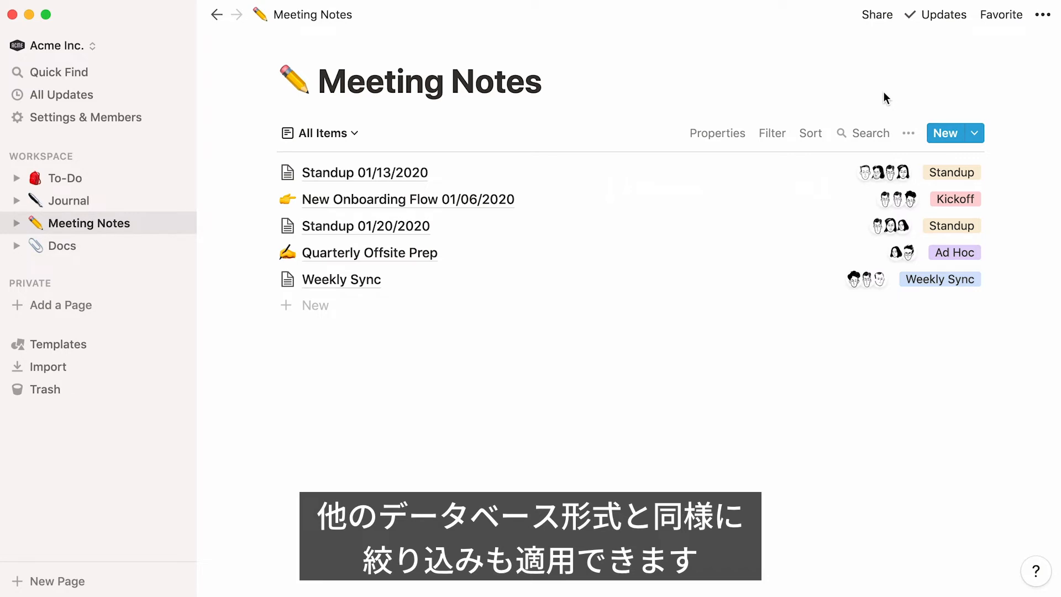
mouse_move(771, 133)
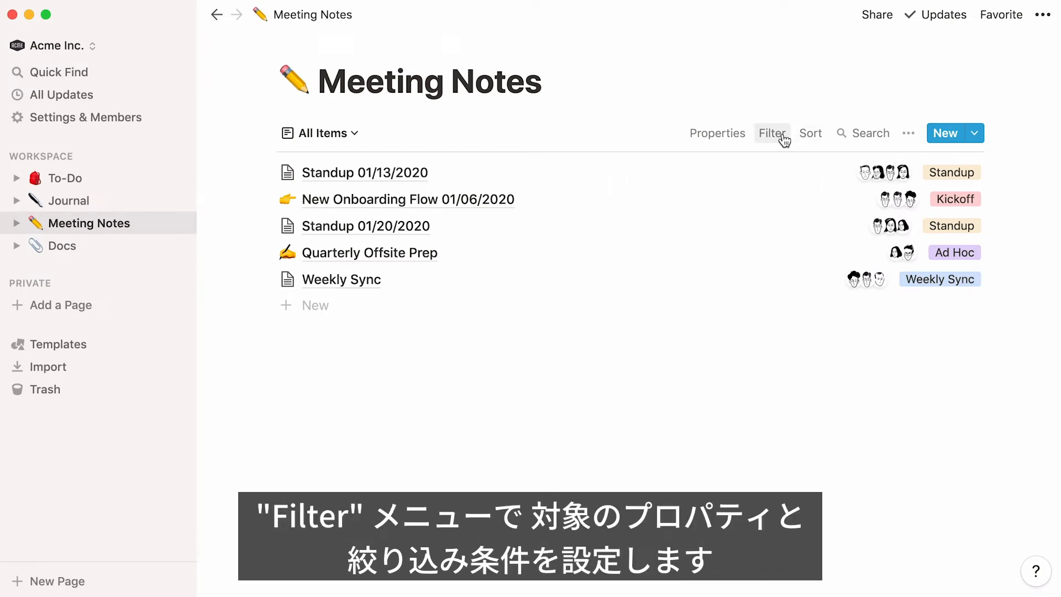
click(770, 133)
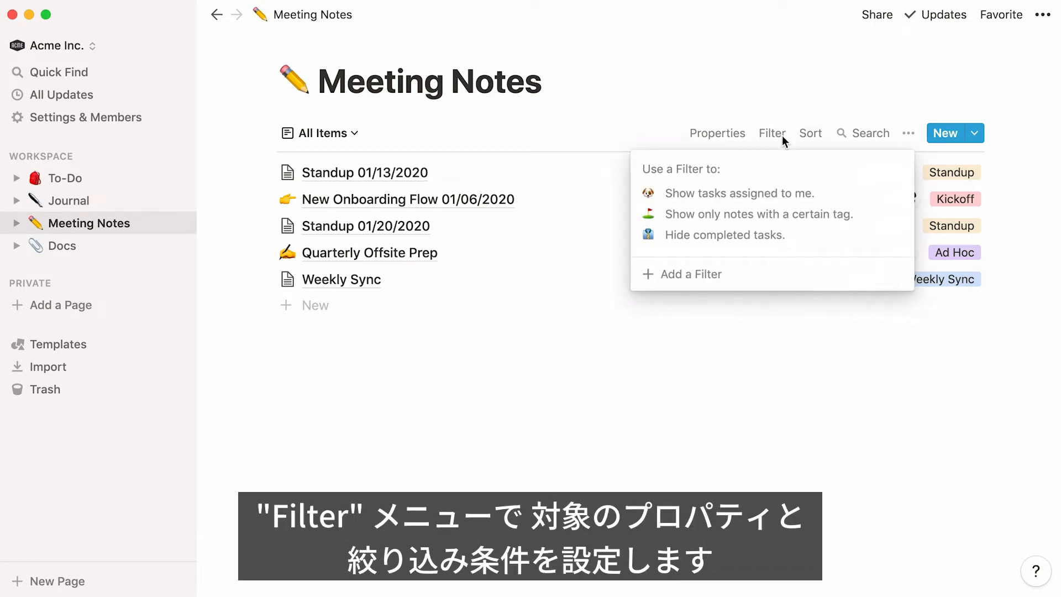
click(689, 274)
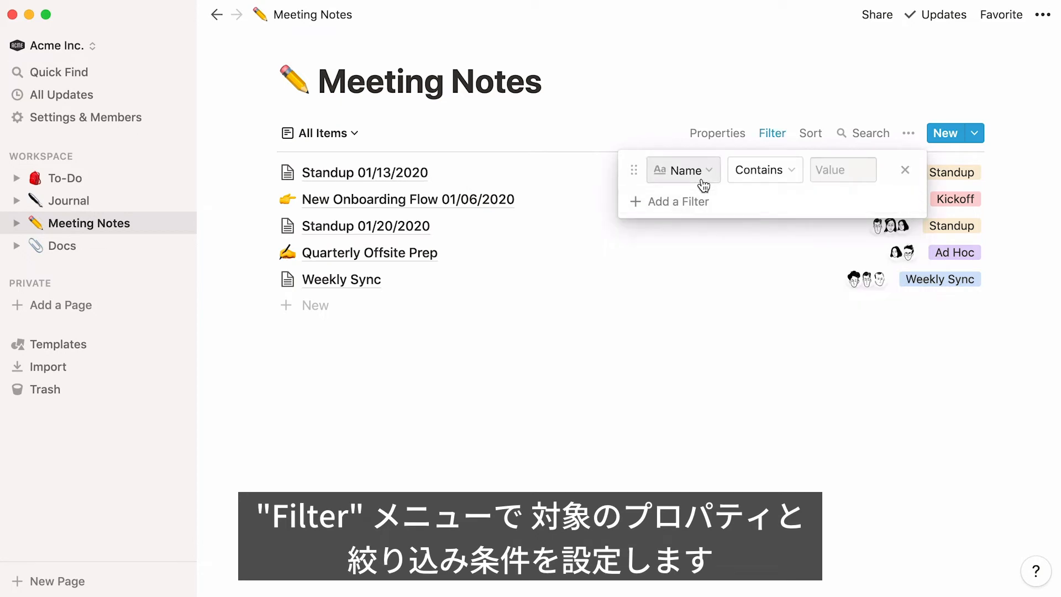
click(682, 170)
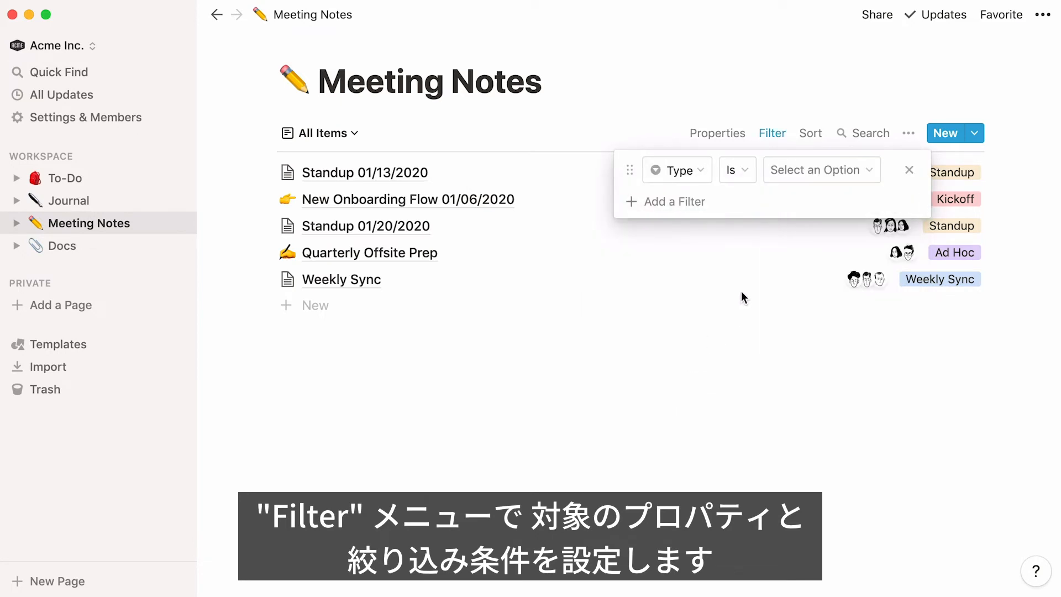
click(819, 170)
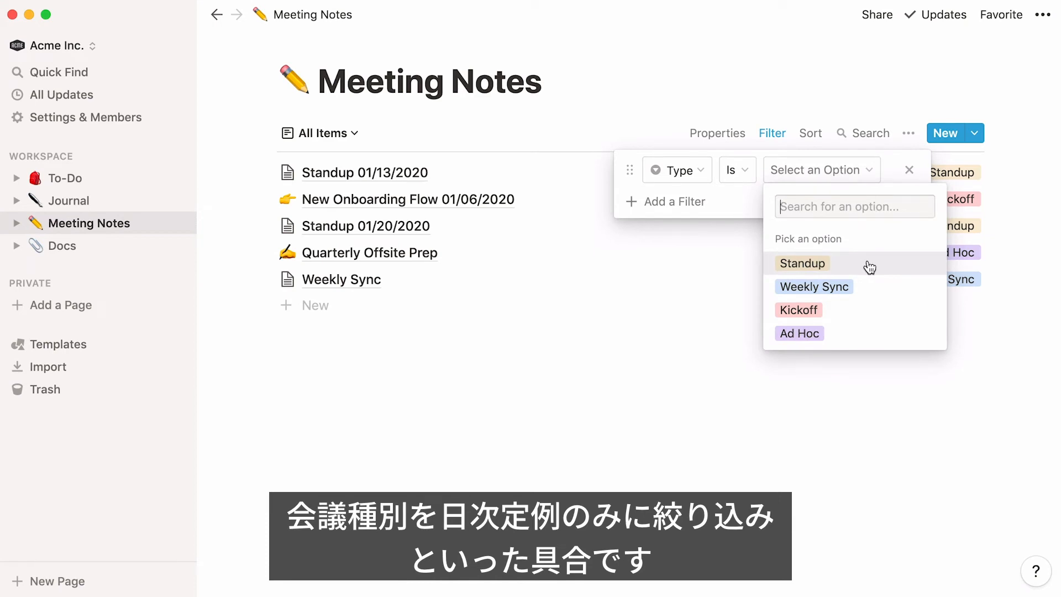
click(802, 263)
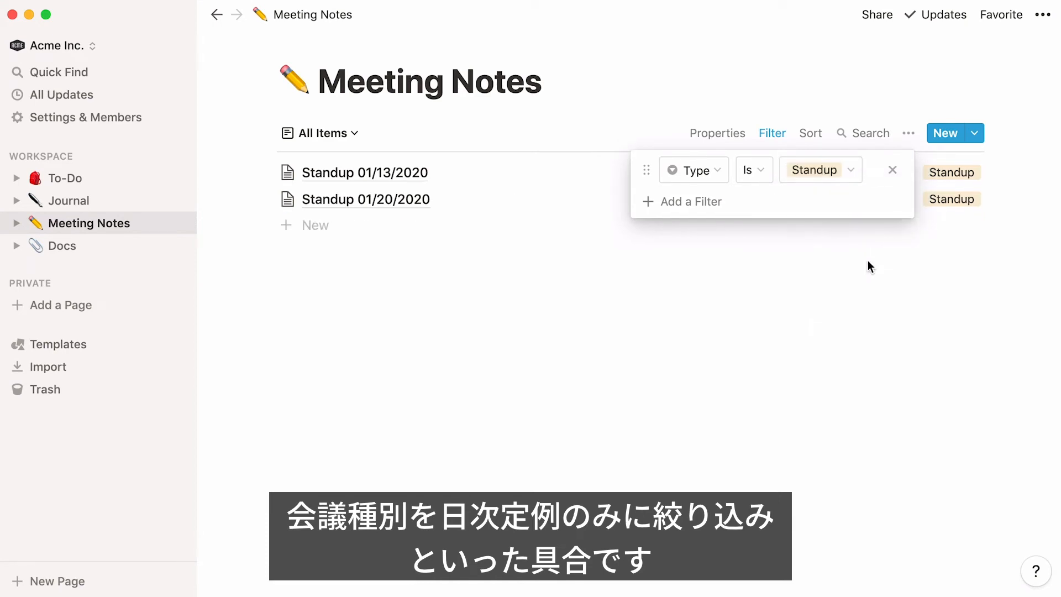
mouse_move(893, 169)
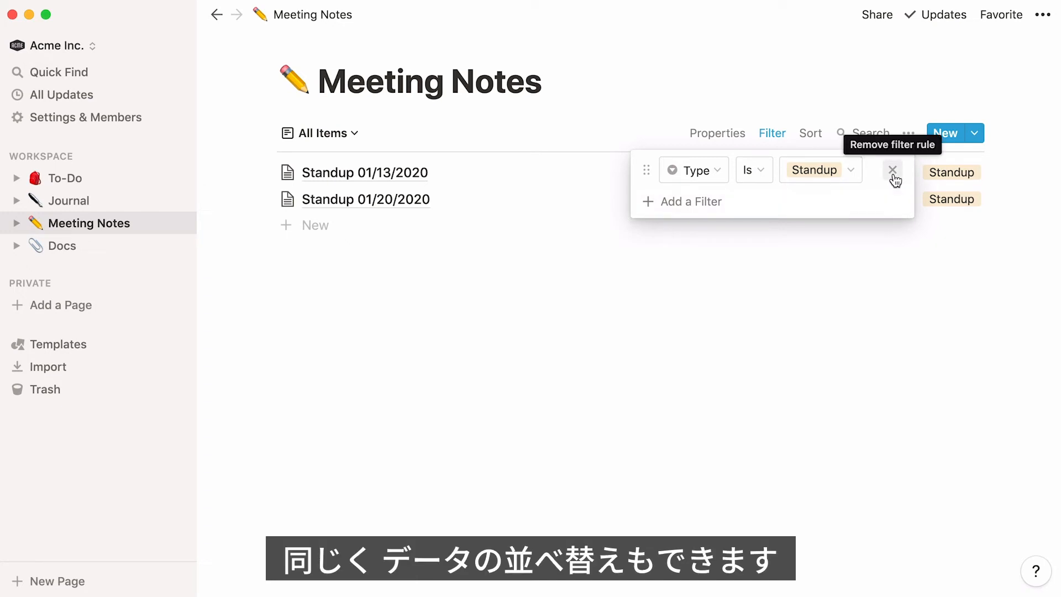
click(892, 170)
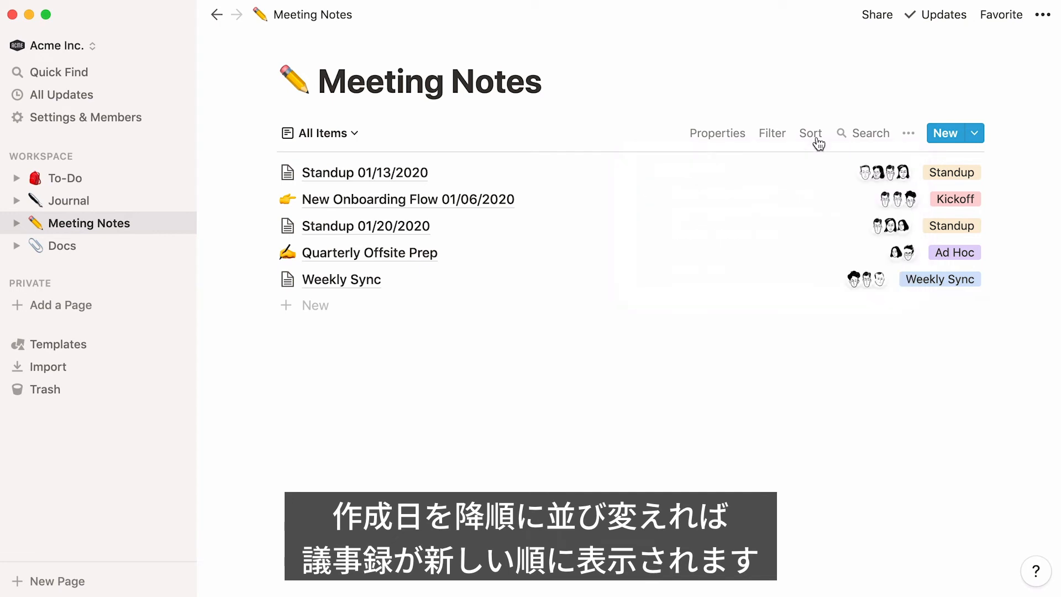
Add a sort on Created, descending, so the newest standup appears first.
click(810, 133)
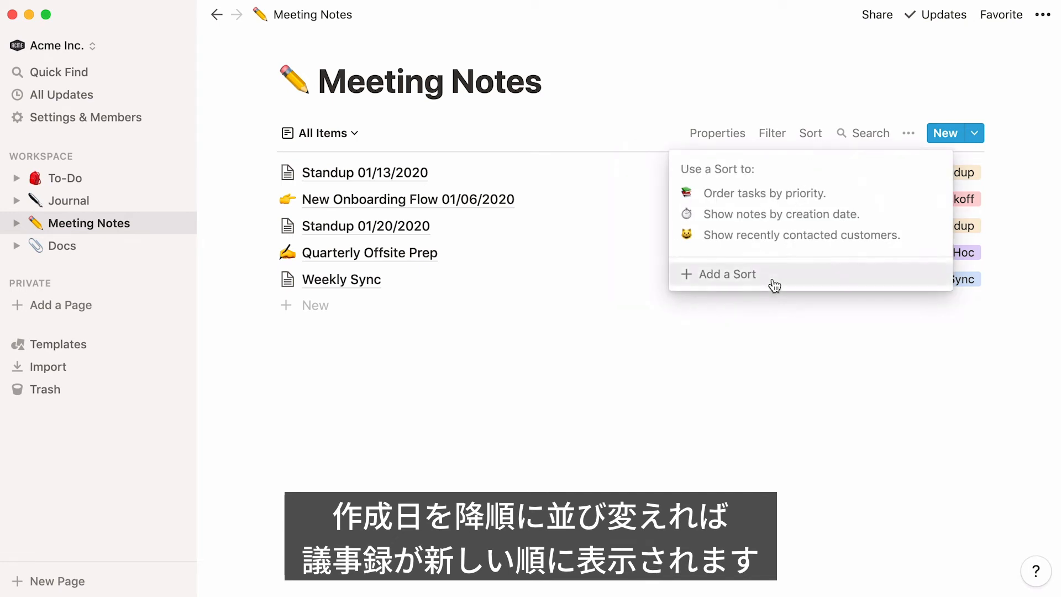
click(726, 274)
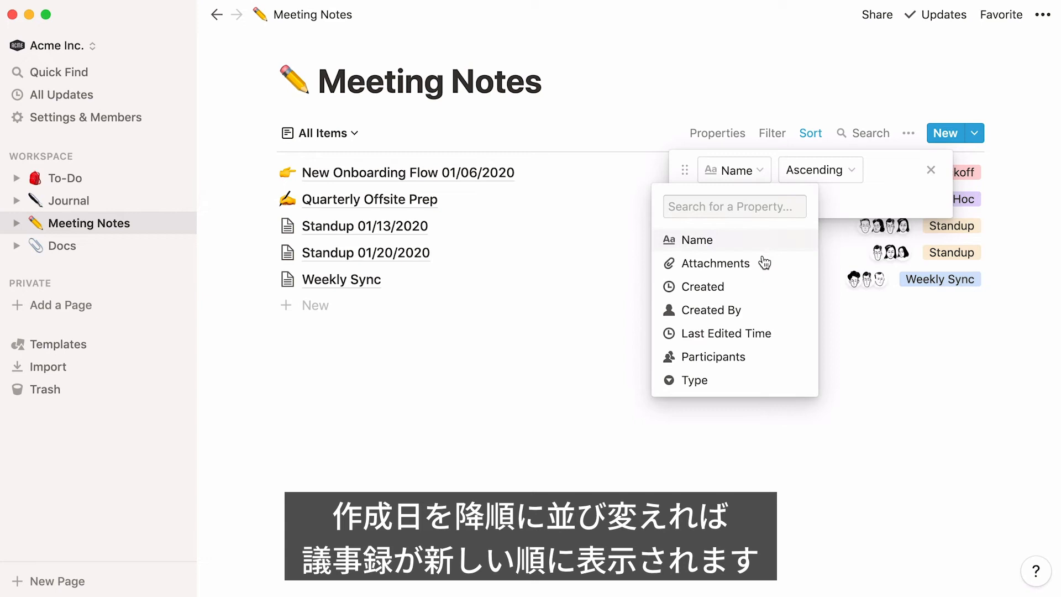
click(702, 286)
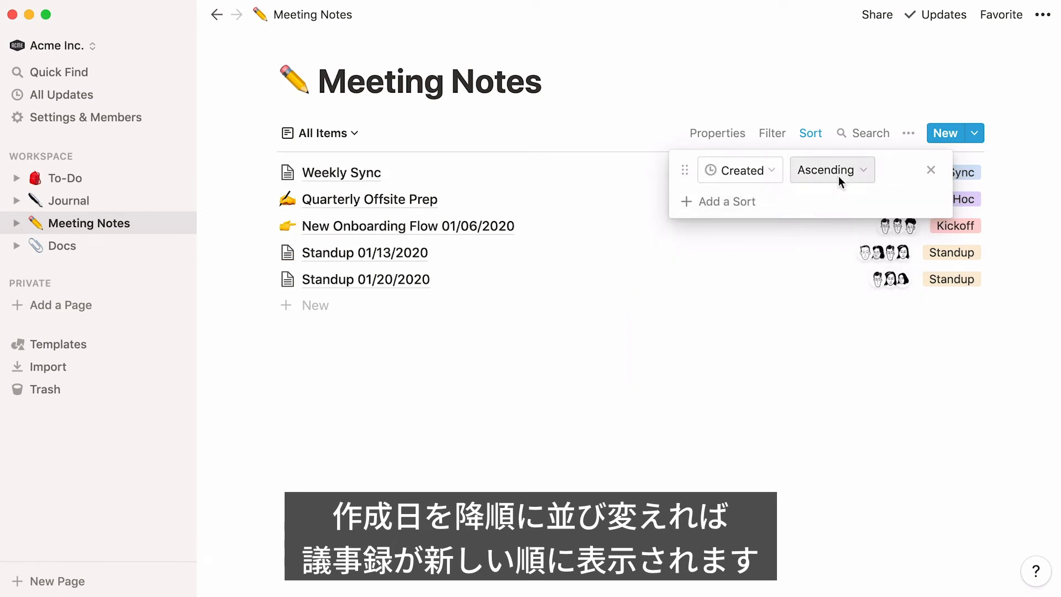
click(831, 170)
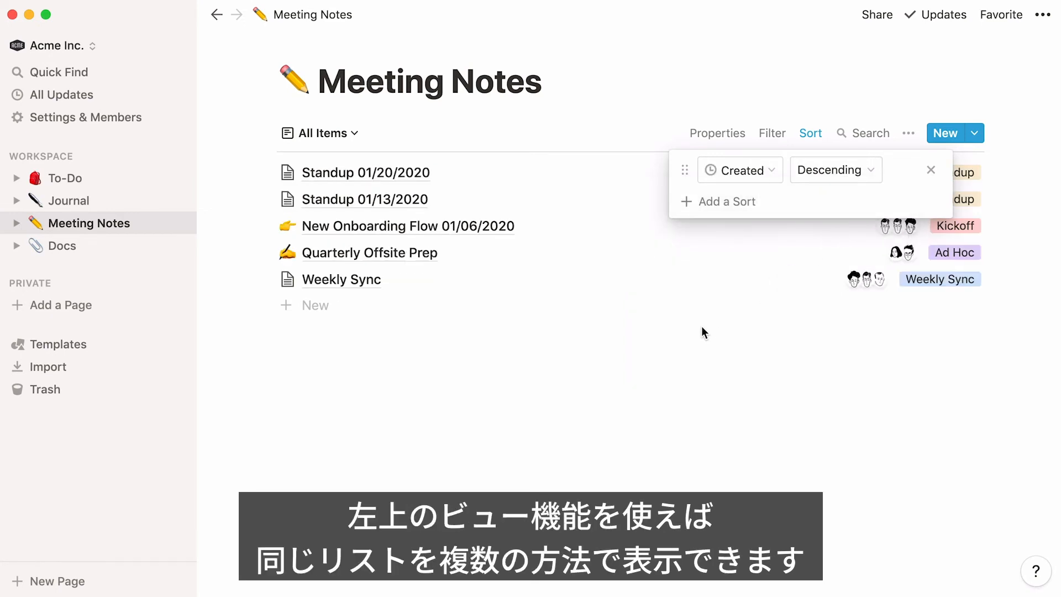
click(324, 133)
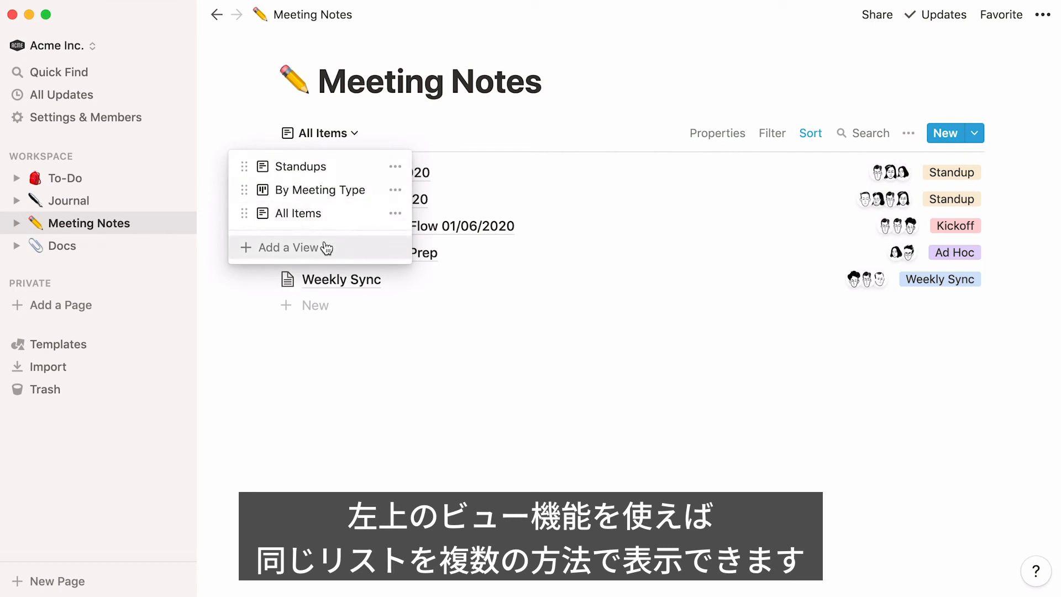
click(290, 247)
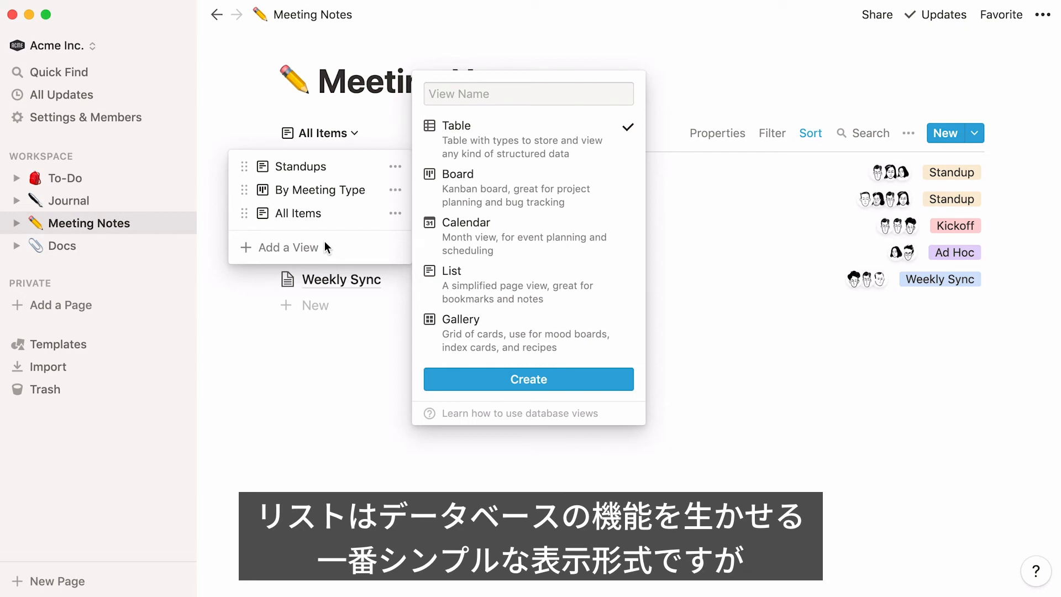
click(527, 92)
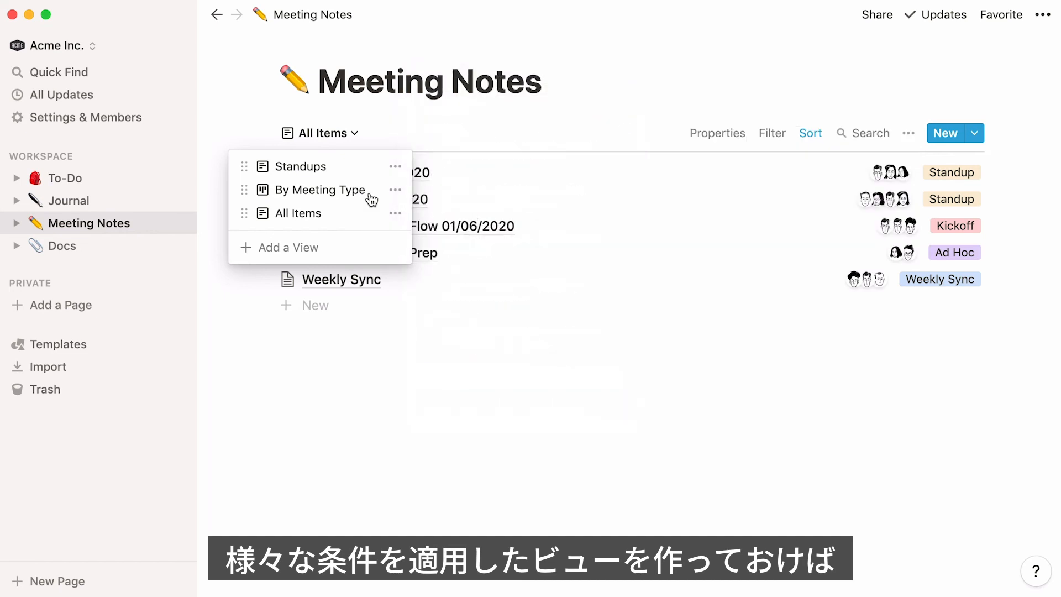
Show the By Meeting Type board, All Items, Standups, and All Items views in turn.
click(320, 189)
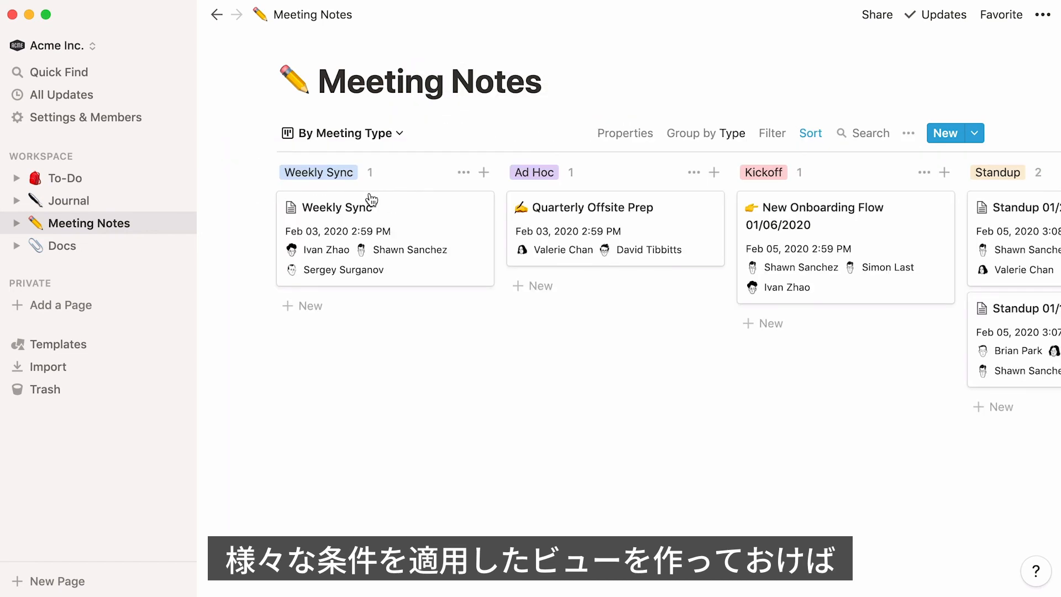
click(341, 133)
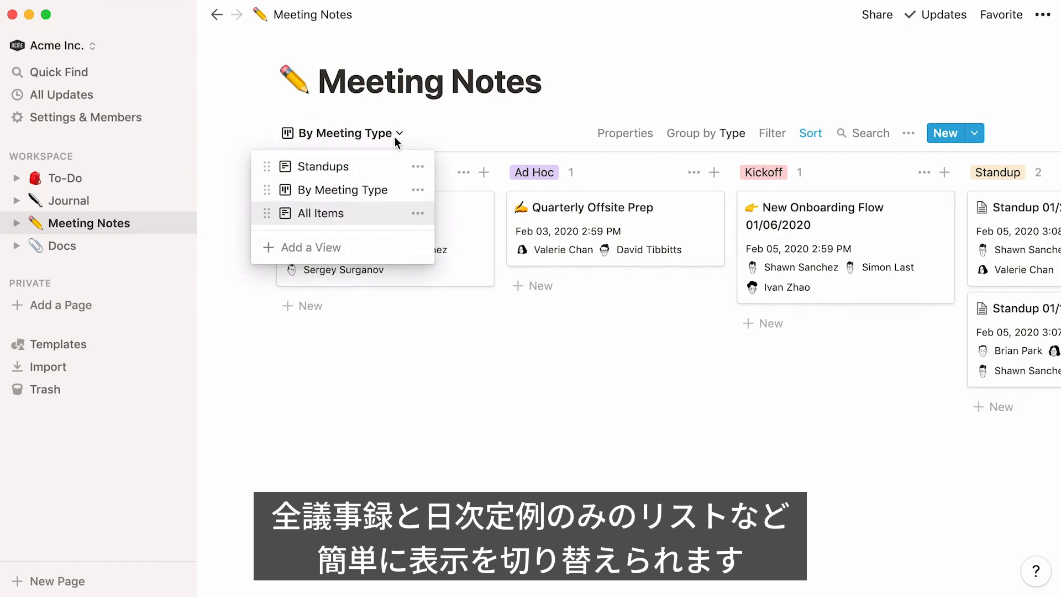
click(322, 213)
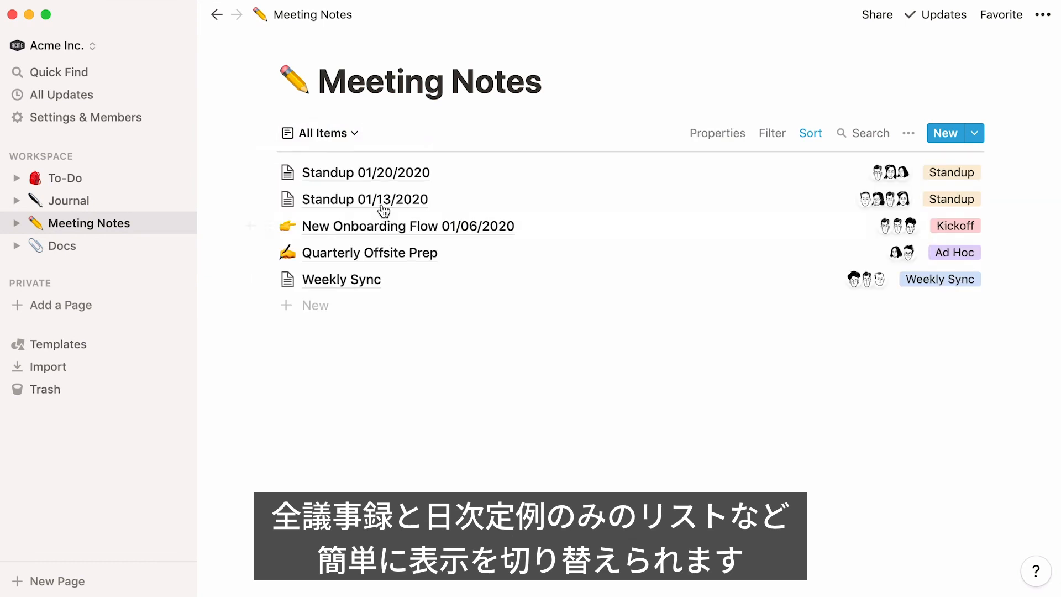
click(320, 132)
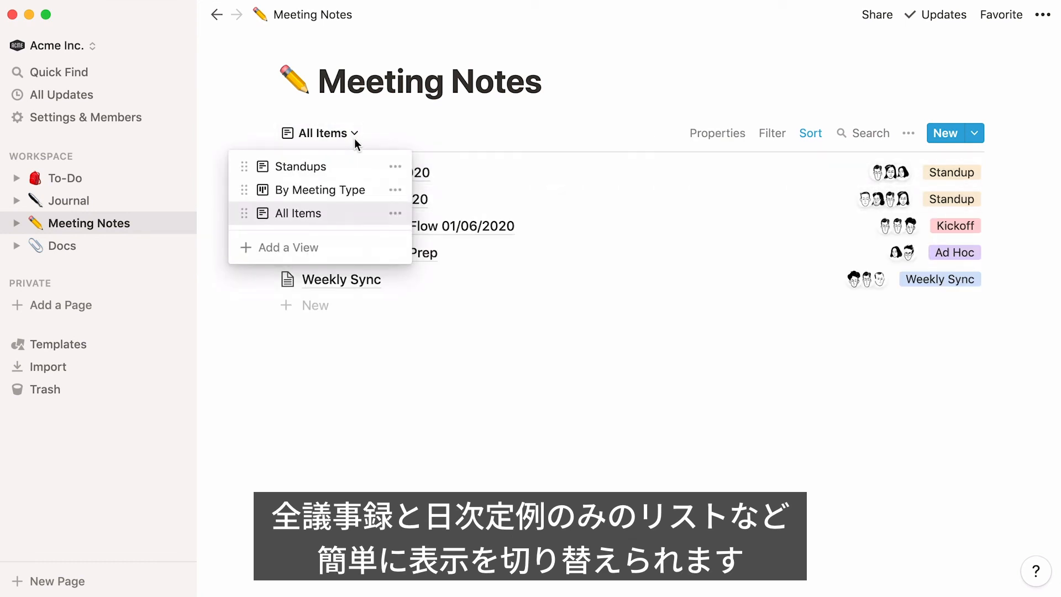
click(301, 166)
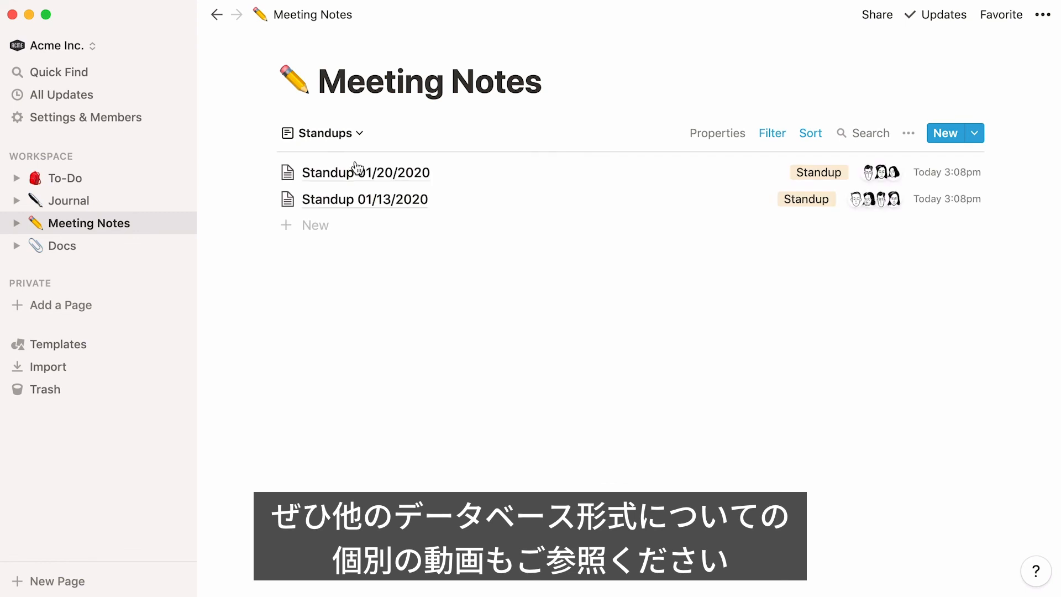
click(324, 132)
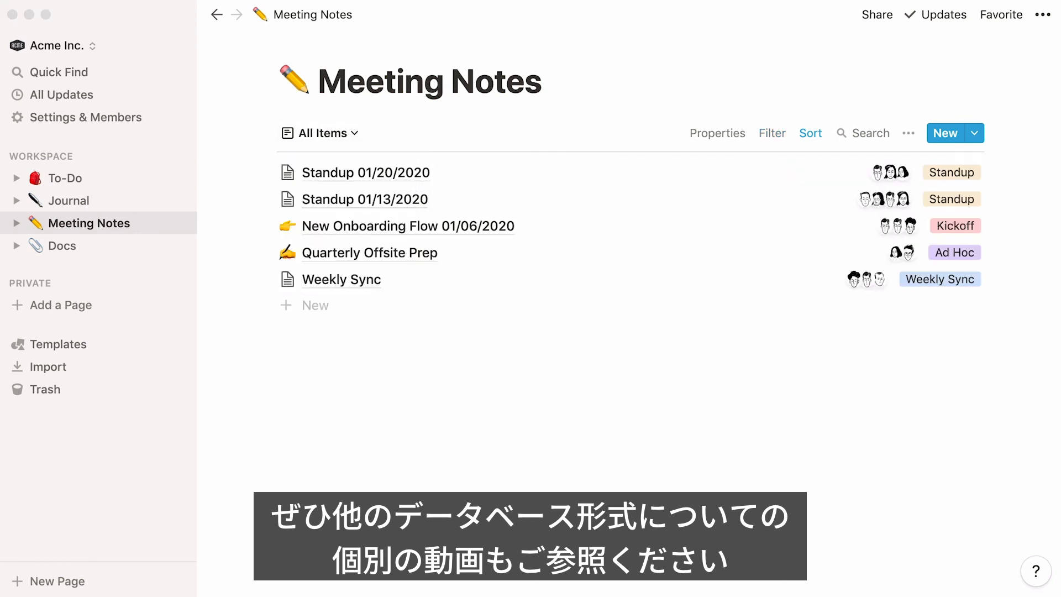